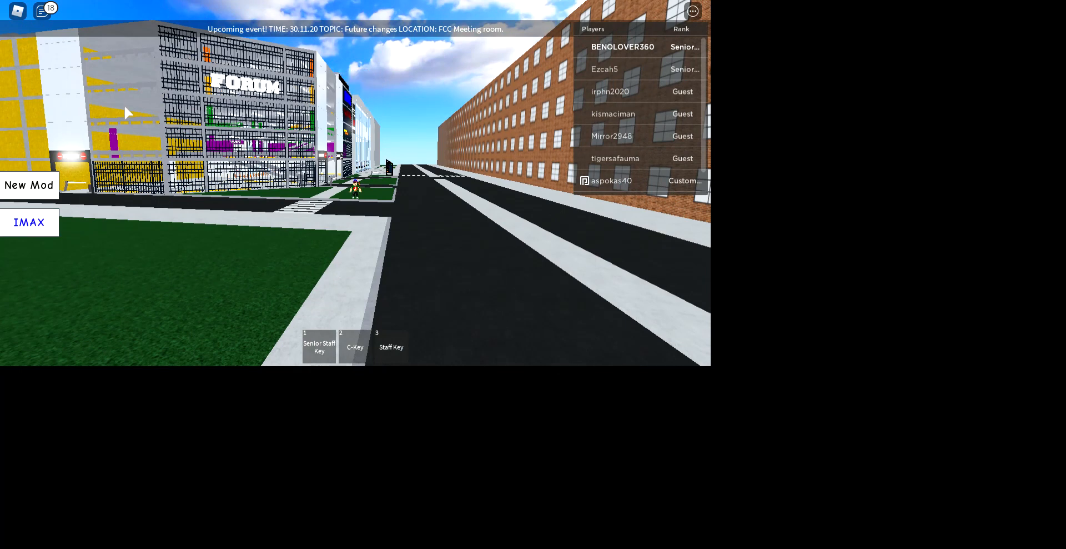
mouse_move(180, 116)
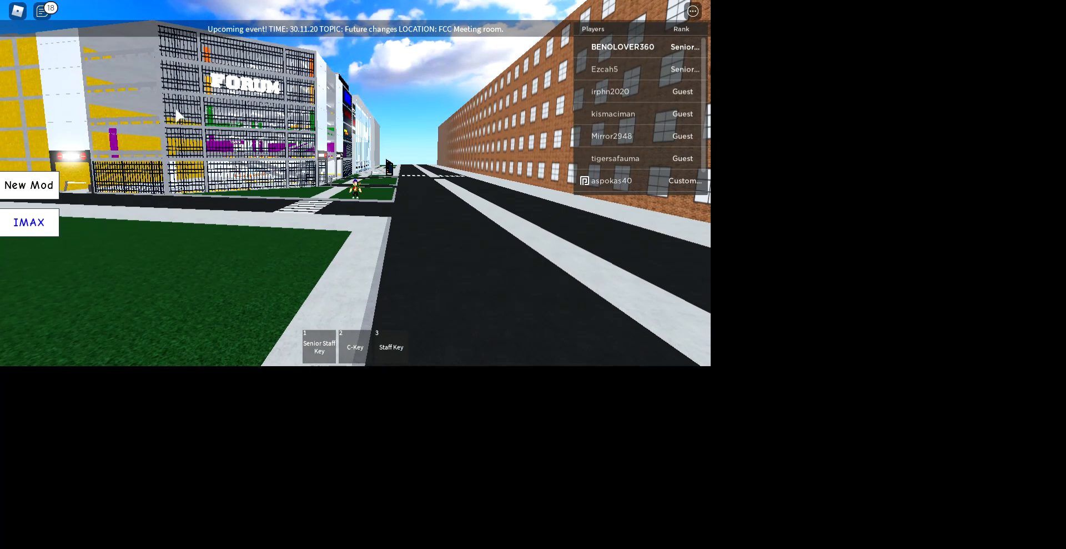